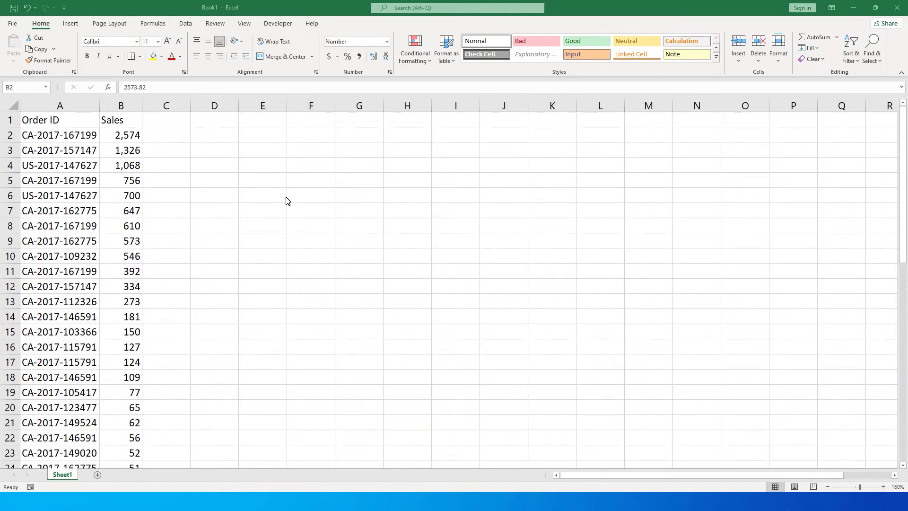
Step: Turn on header filters for the Order ID and Sales table, now sorted by Order ID
left_click(60, 150)
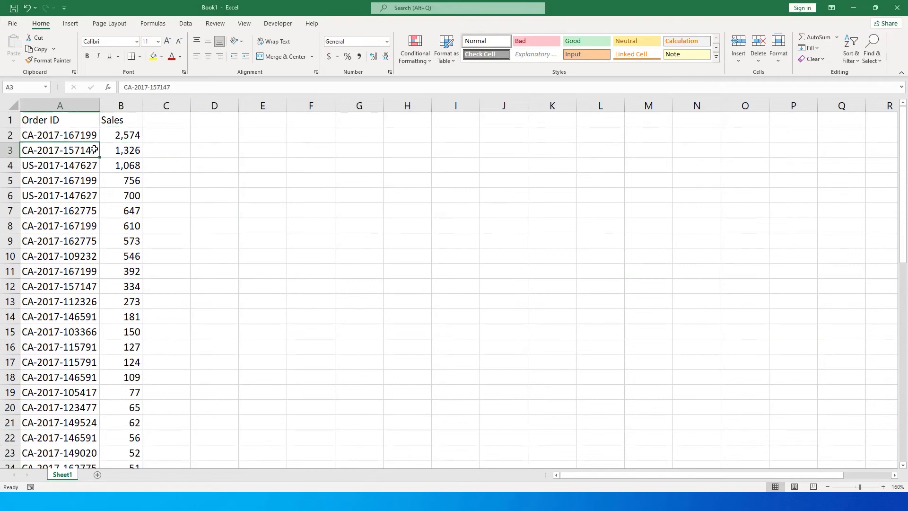
scroll("down", 3)
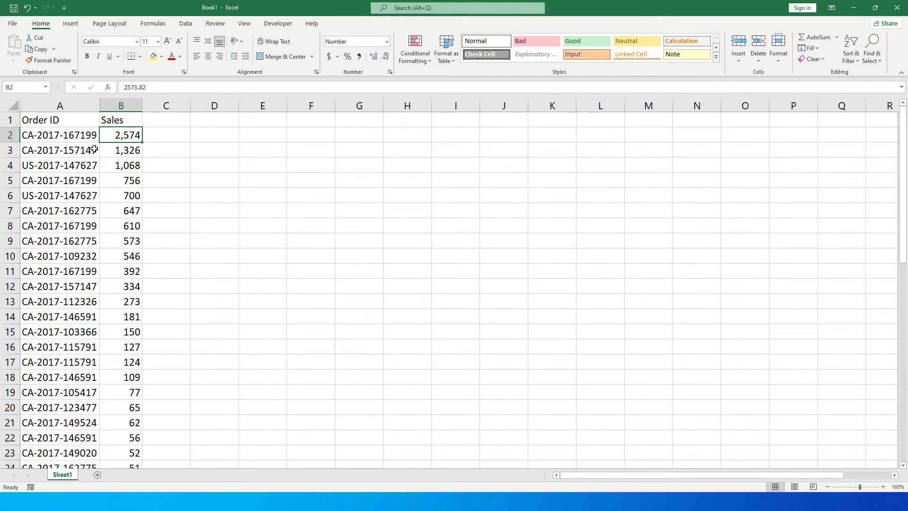
left_click(121, 119)
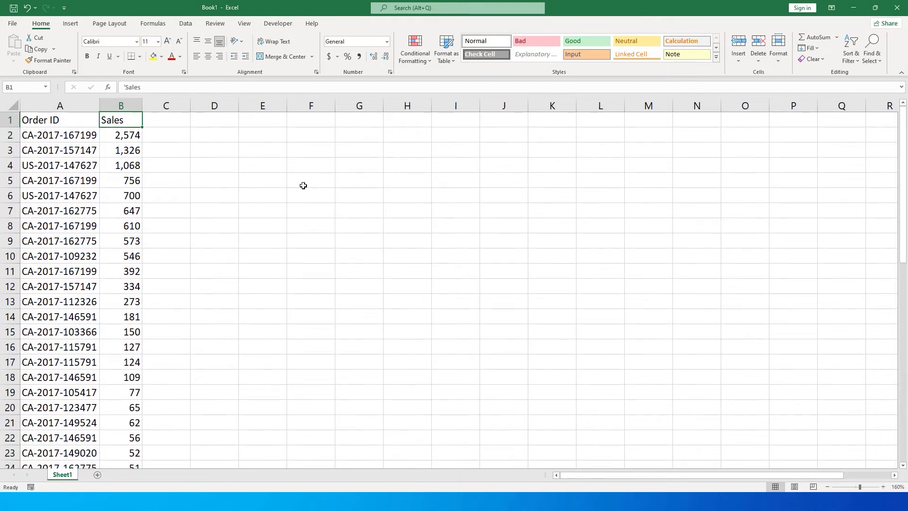
left_click(95, 122)
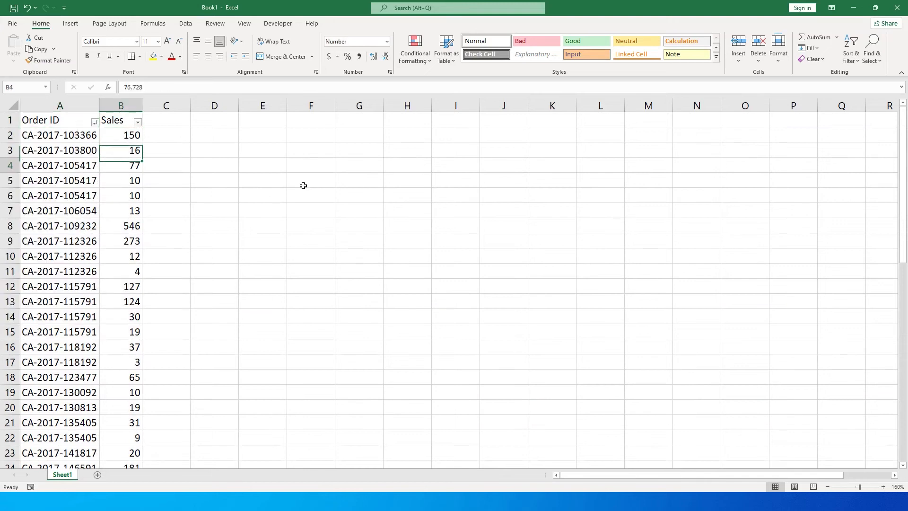
Step: Select sales cell B2 and open Conditional Formatting's Top/Bottom Rules
left_click(121, 135)
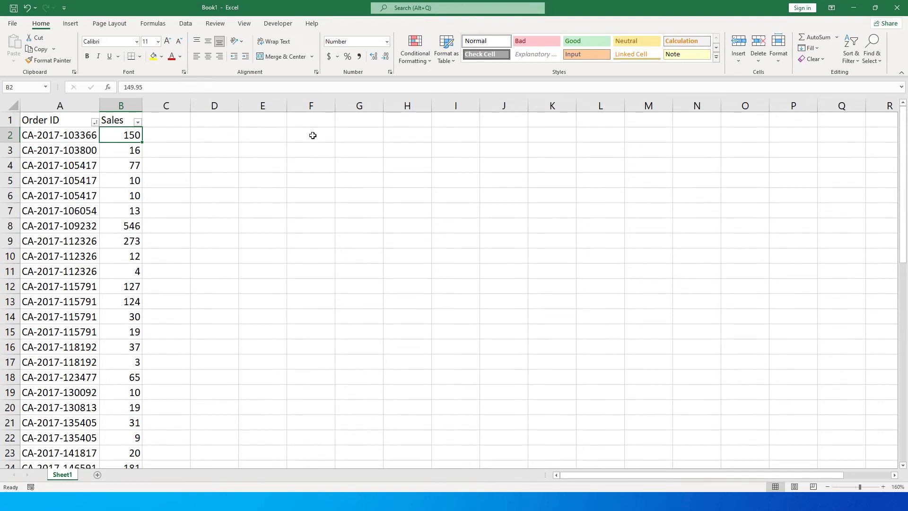
mouse_move(430, 70)
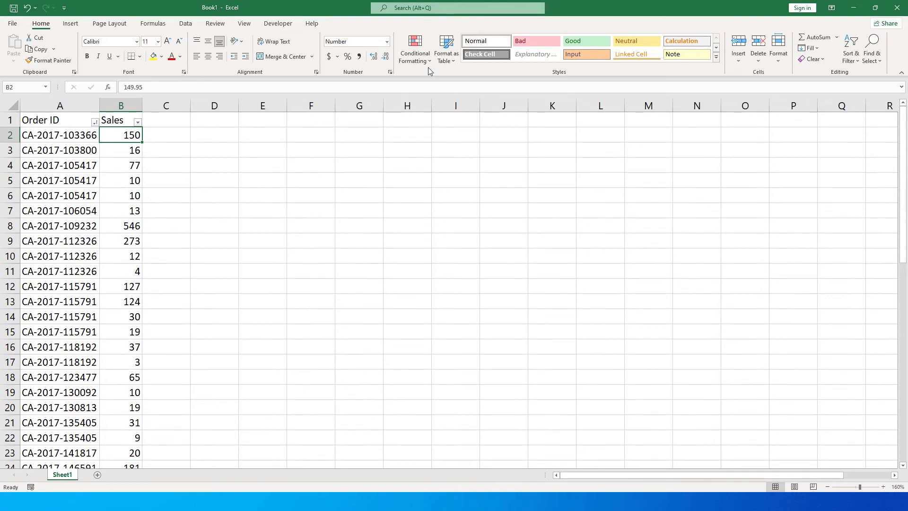
left_click(415, 50)
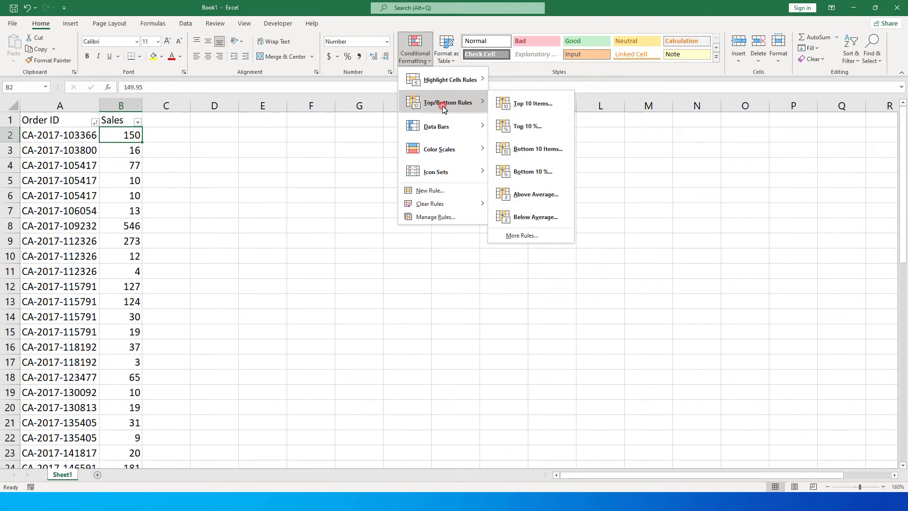
Step: Apply a Top 20% rule with Light Red Fill and Dark Red Text to B2
left_click(526, 125)
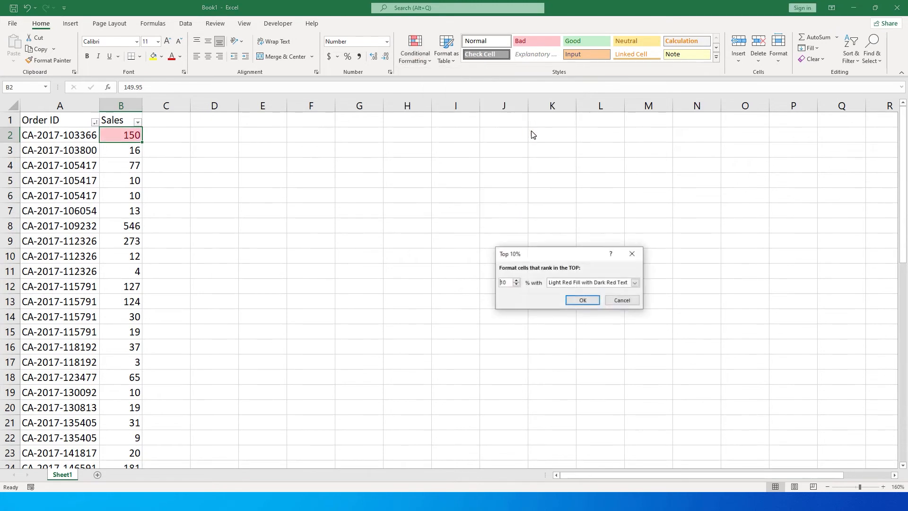
left_click(506, 283)
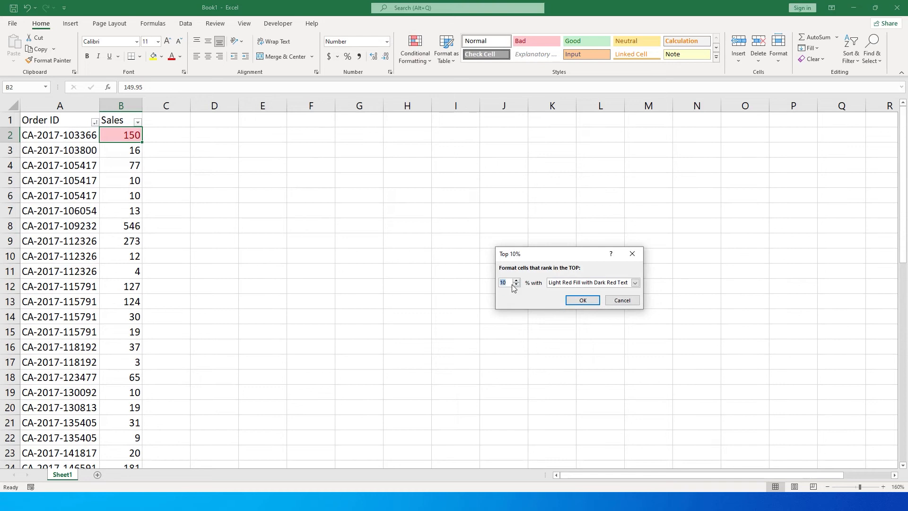
mouse_move(511, 289)
type("20")
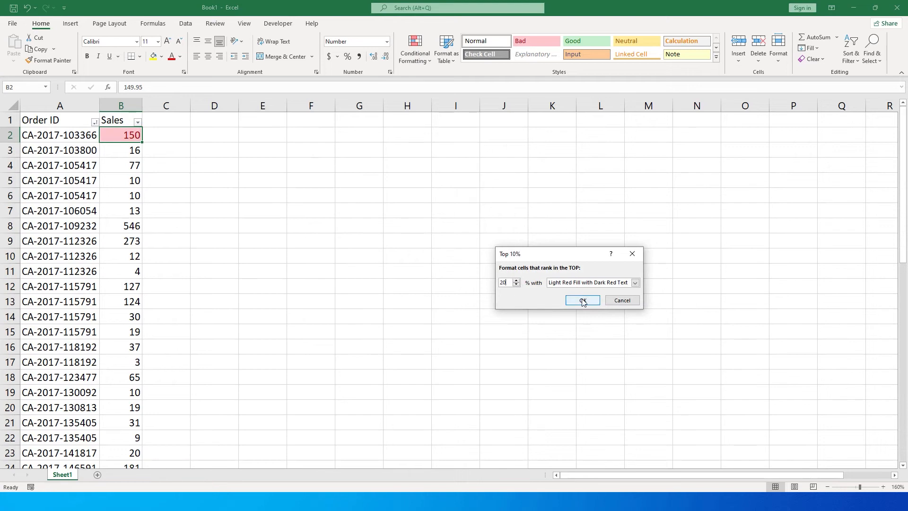
left_click(635, 283)
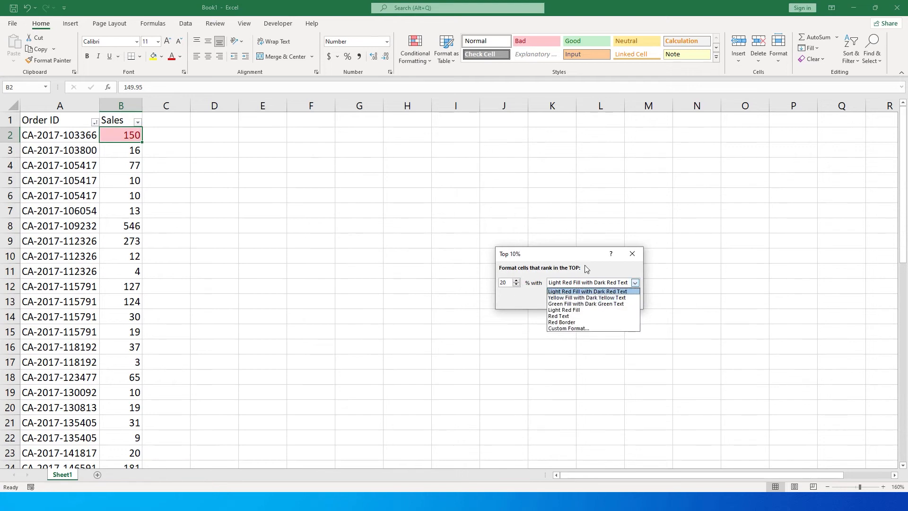
left_click(587, 291)
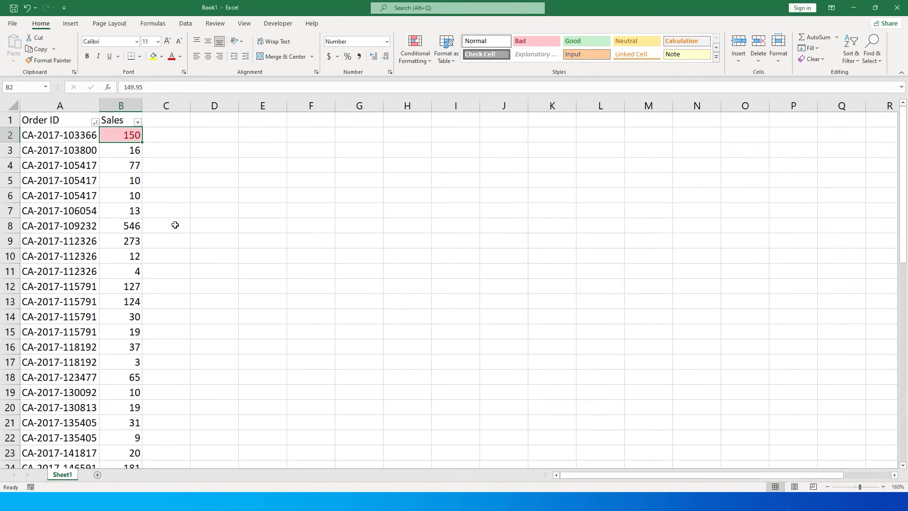
mouse_move(176, 215)
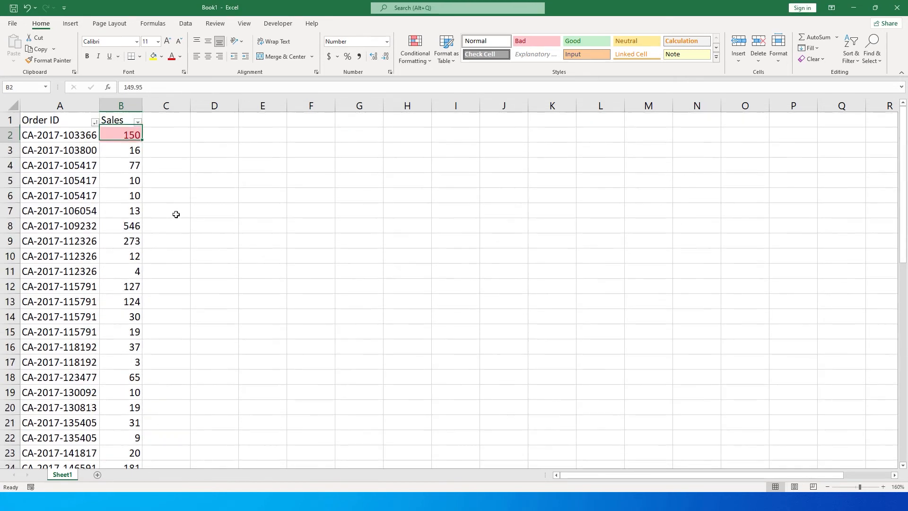
Step: In Manage Rules, change the Top 20% rule's Applies to range to =$B:$B
left_click(414, 49)
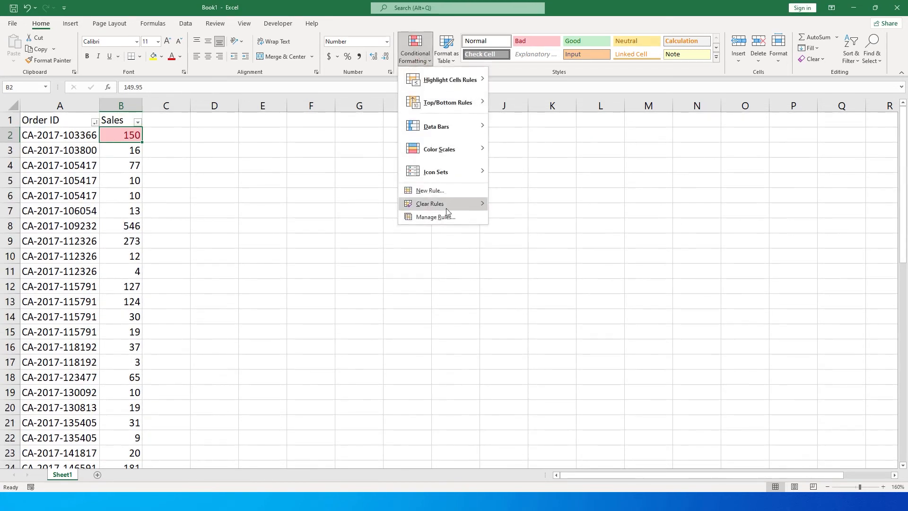
left_click(435, 216)
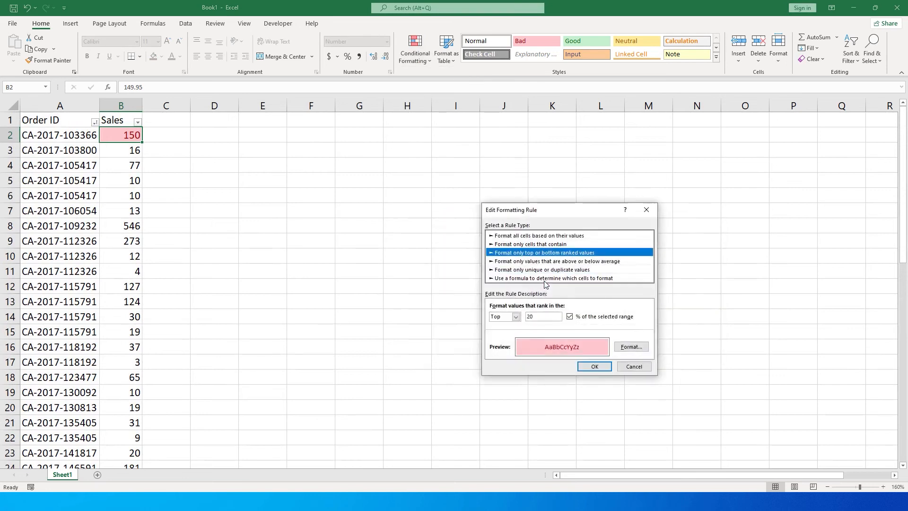
left_click(593, 366)
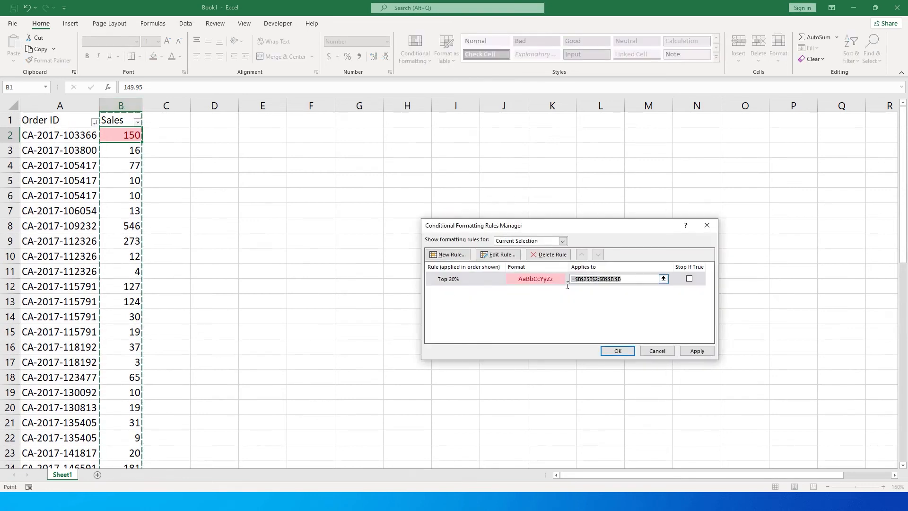
left_click(120, 105)
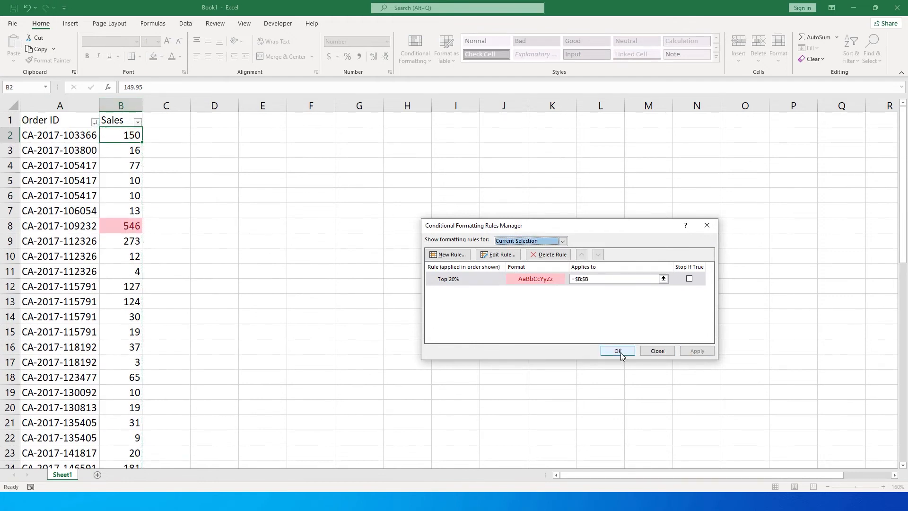
left_click(617, 351)
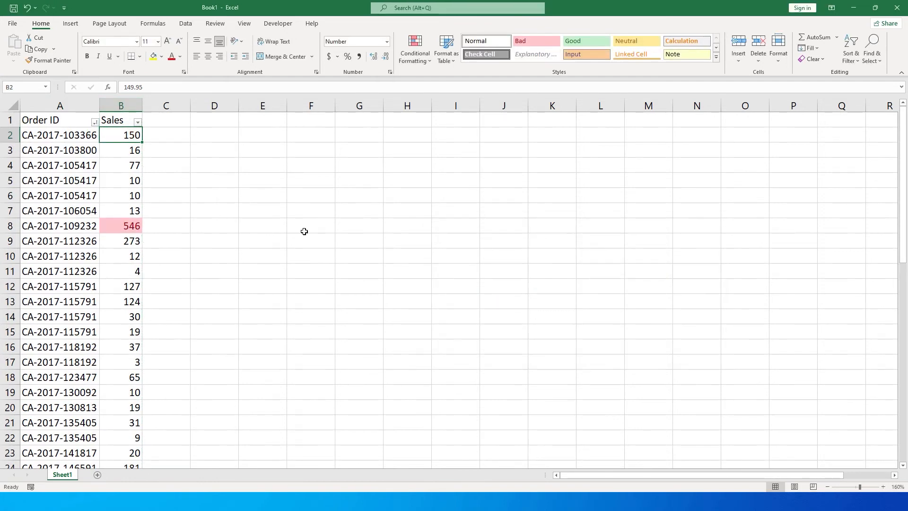
Step: Sort Sales by the pink highlight color, then largest to smallest
left_click(121, 120)
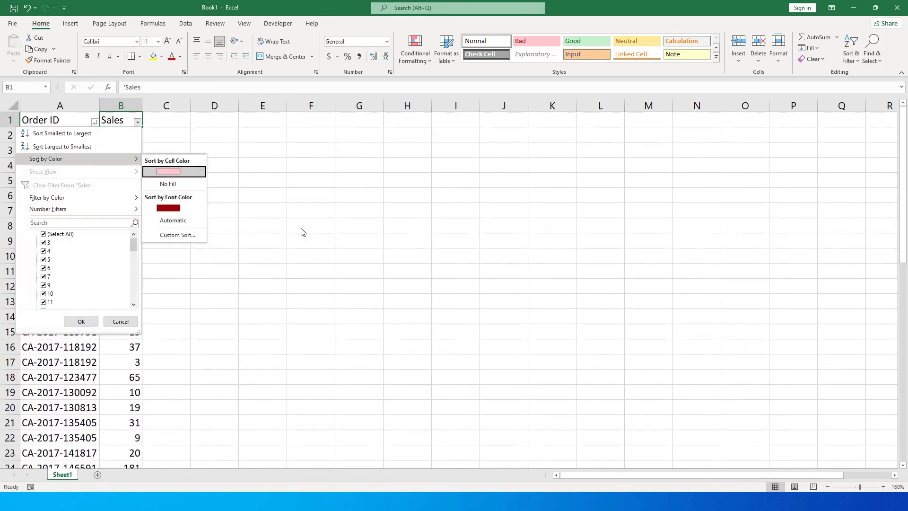
left_click(168, 172)
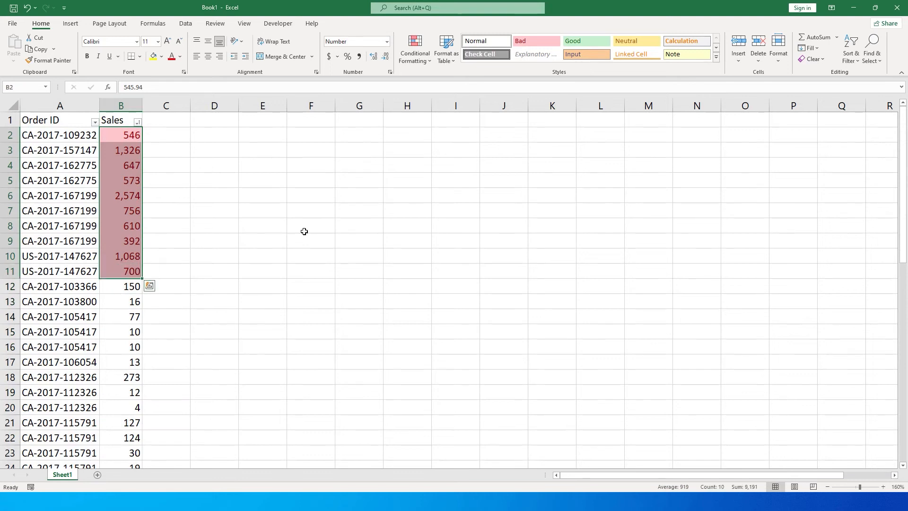
left_click(137, 121)
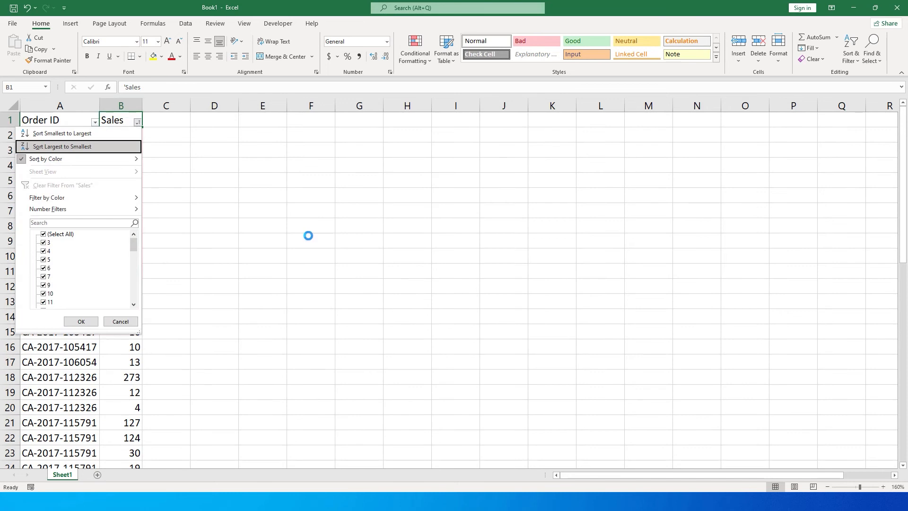
left_click(61, 147)
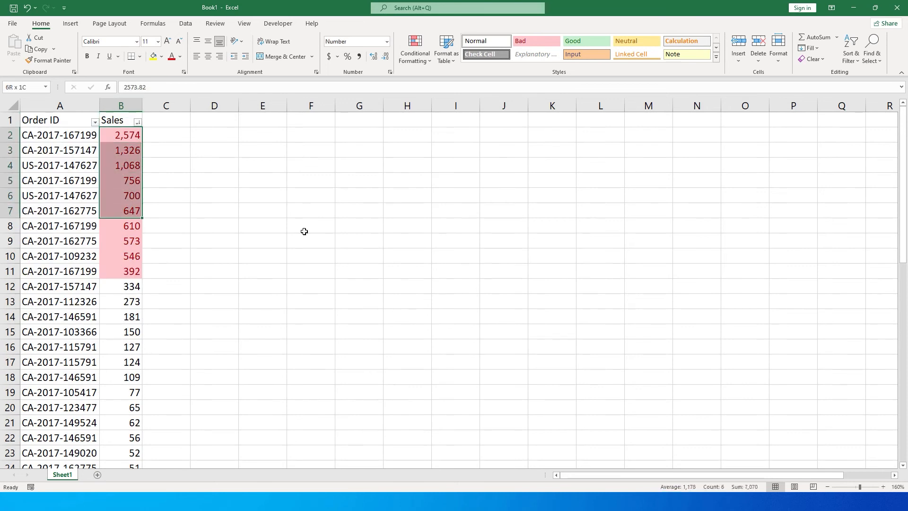
Step: Turn the table header filters off
left_click(121, 271)
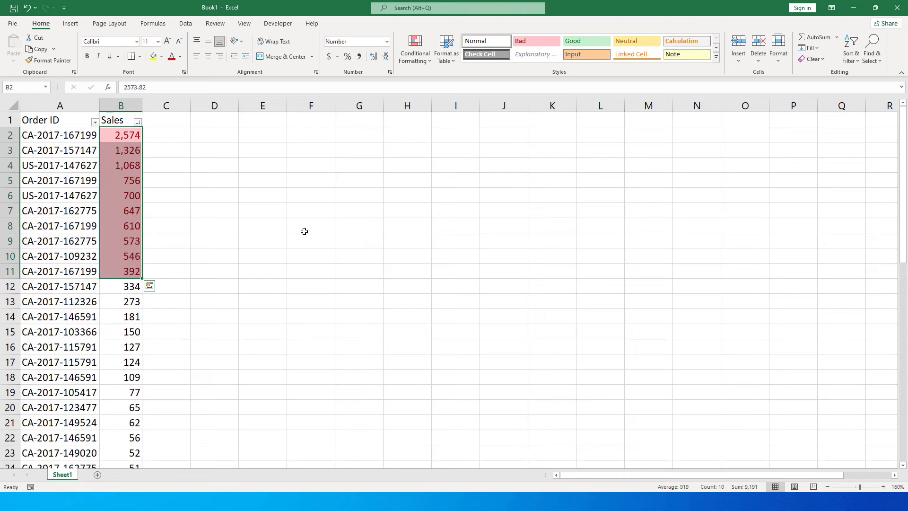
left_click(120, 120)
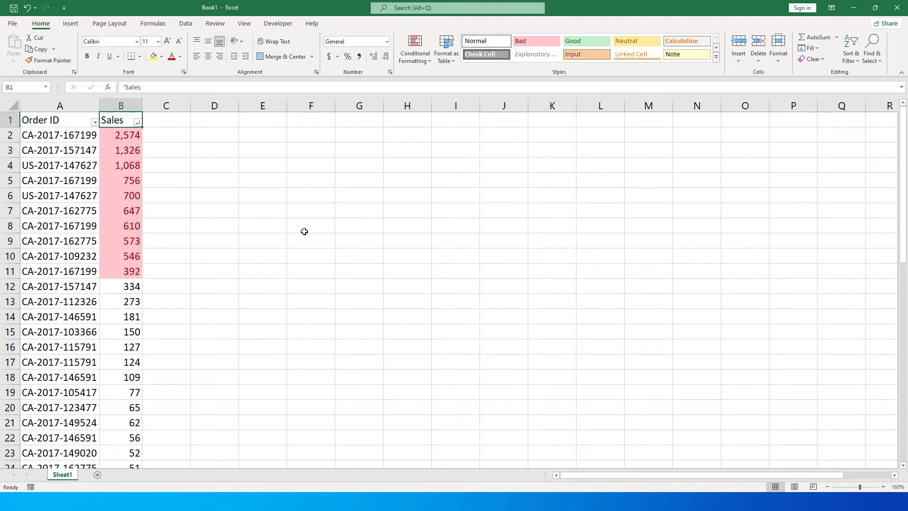
left_click(166, 134)
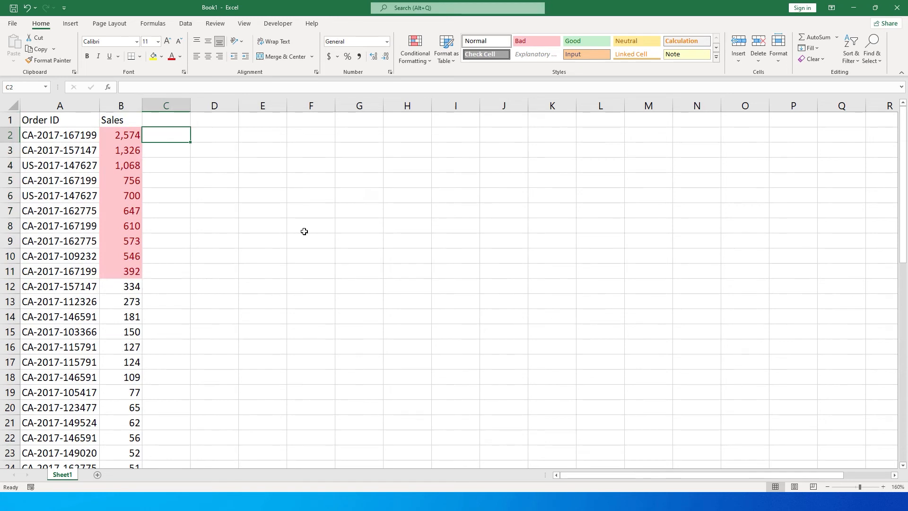
Step: Enter =B2>=PERCENTILE.INC($B$2:$B$51,0.8) in C2 and fill it down
type("=")
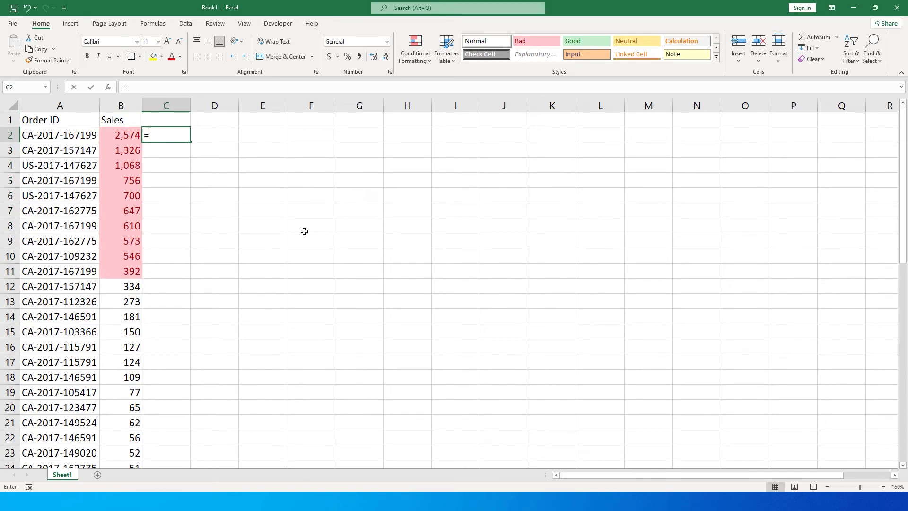
left_click(121, 135)
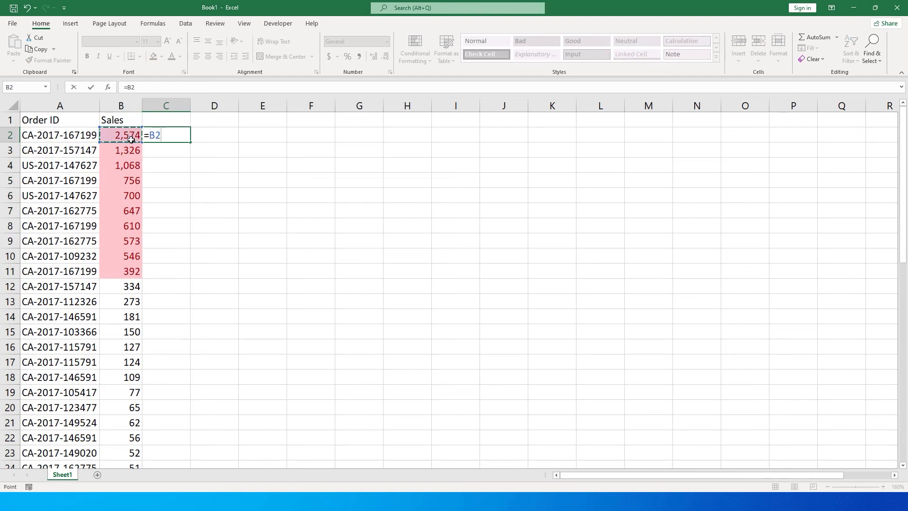
mouse_move(148, 124)
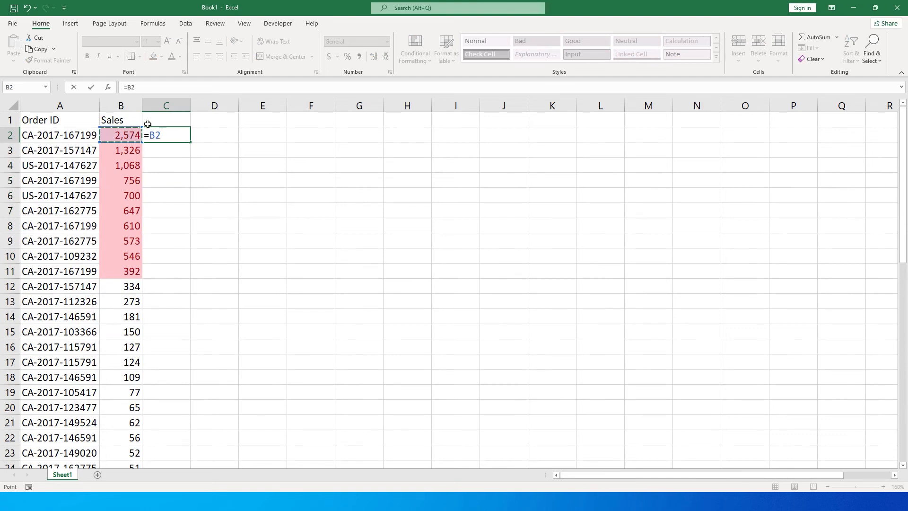
type(">=")
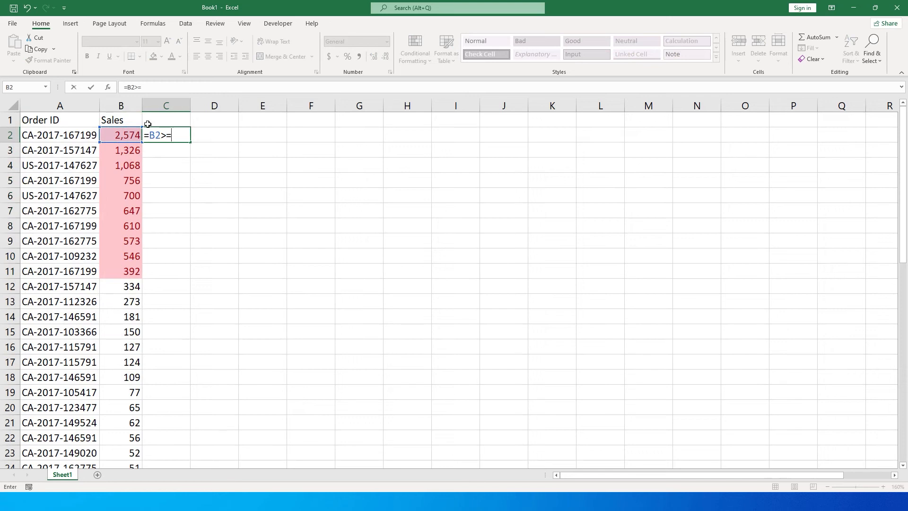
type("per")
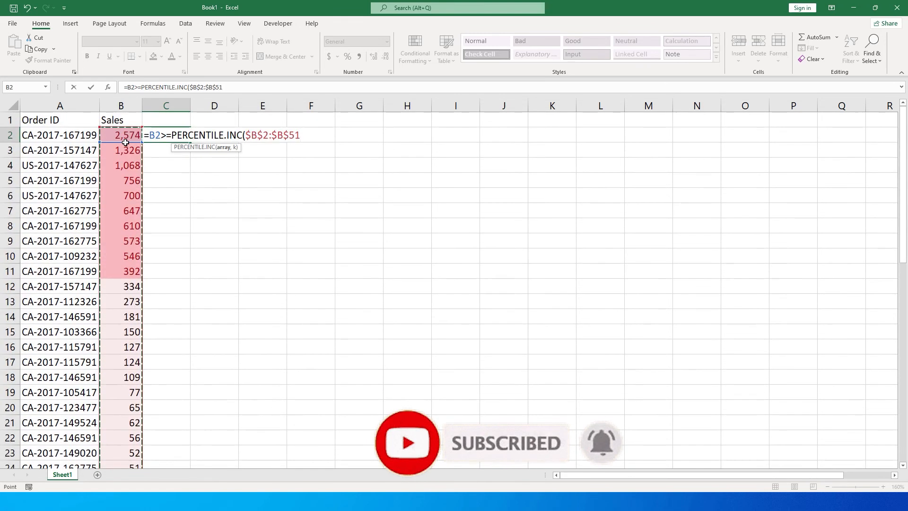
type(",")
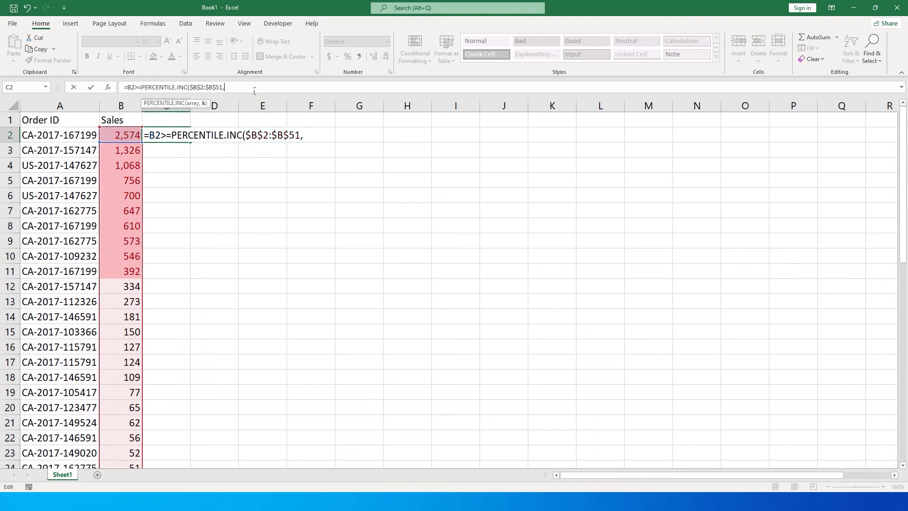
type("0.8)")
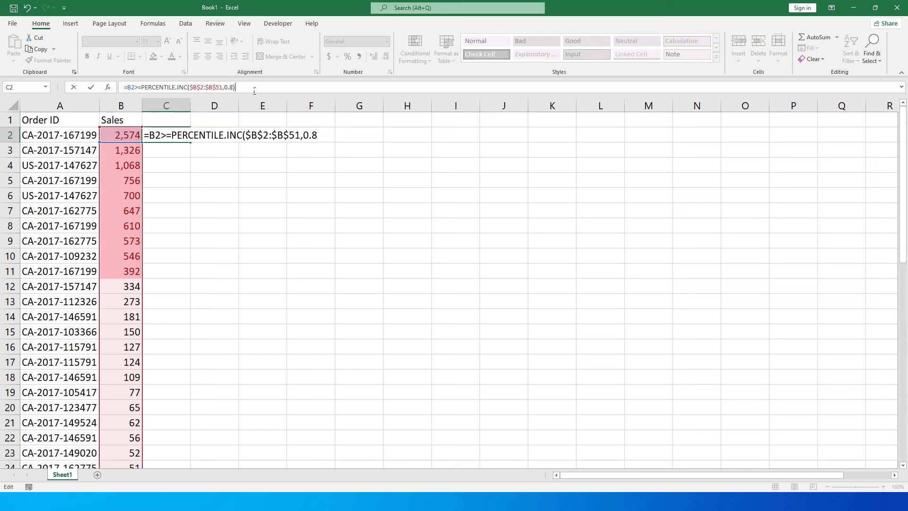
key("Return")
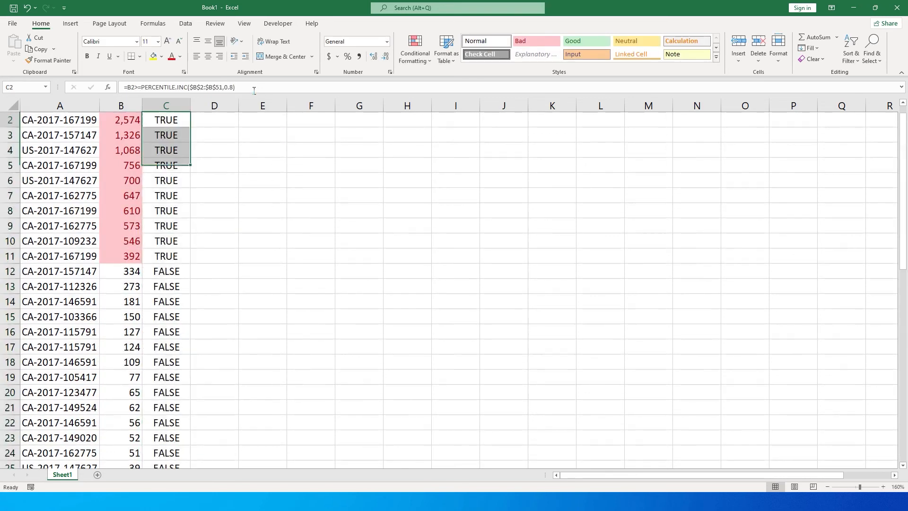
Step: Add filters including column C, briefly show only TRUE rows, then show all rows
scroll("up", 3)
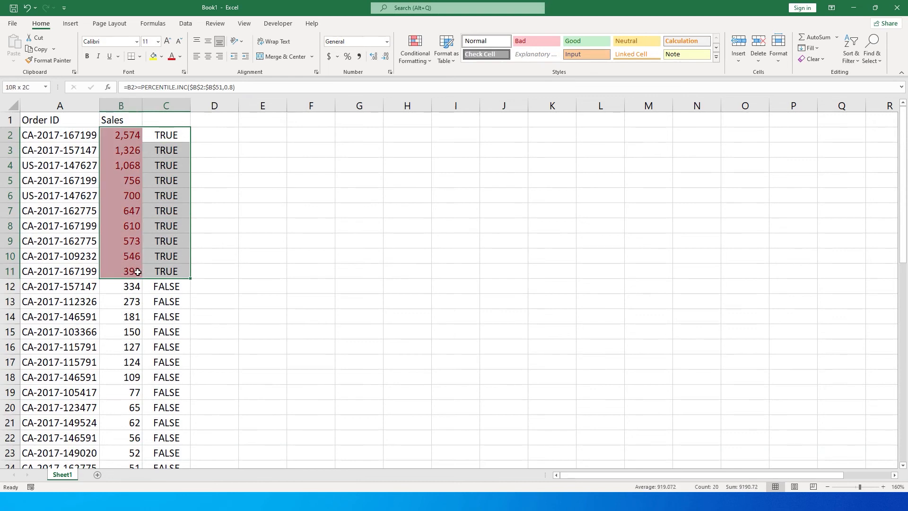
left_click(166, 286)
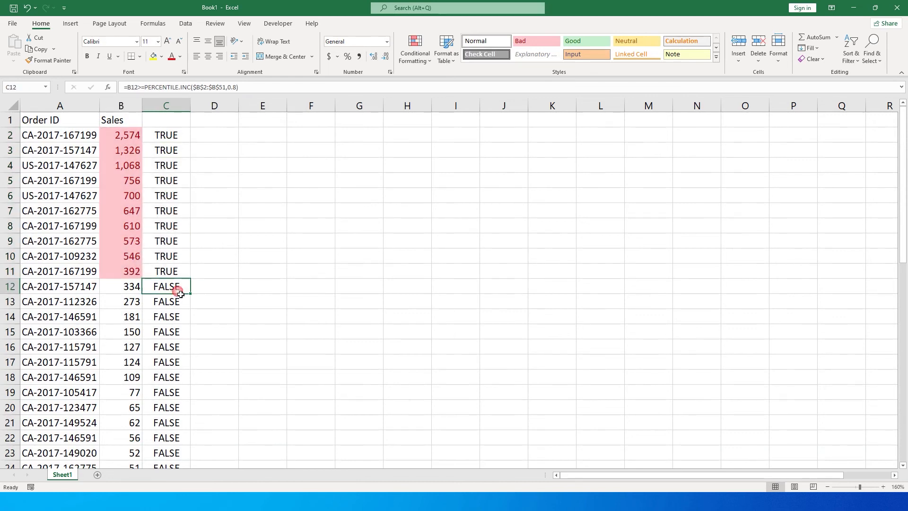
left_click(166, 120)
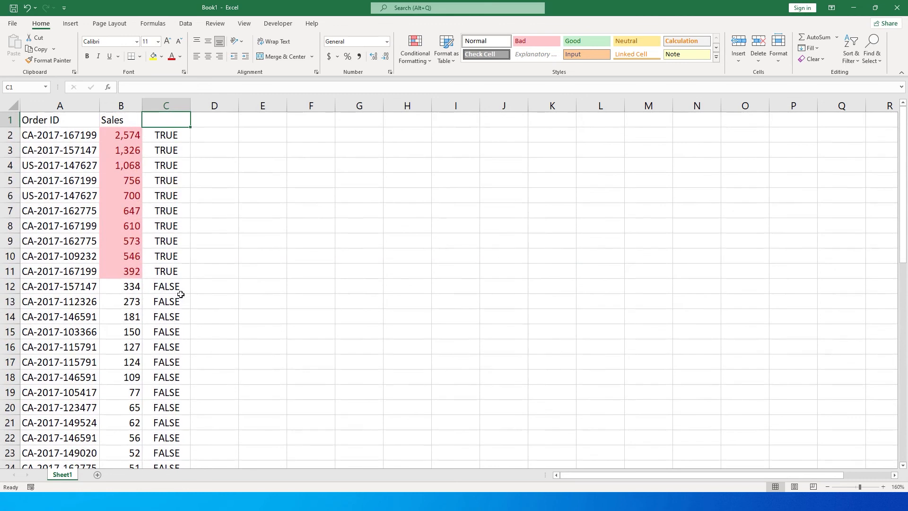
left_click(185, 122)
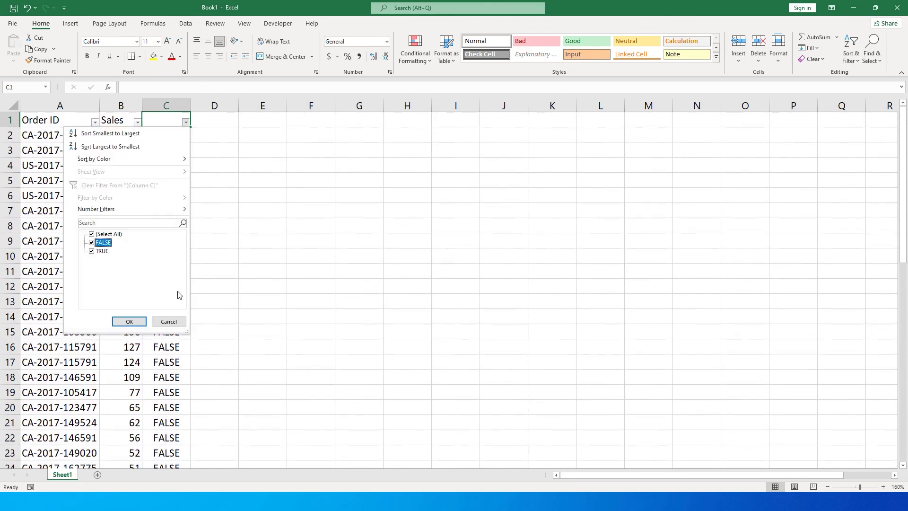
left_click(129, 322)
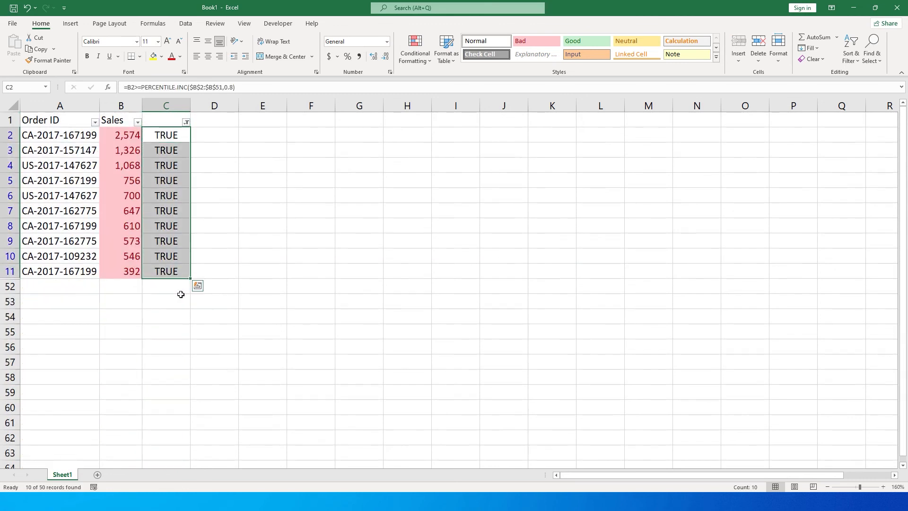
left_click(166, 119)
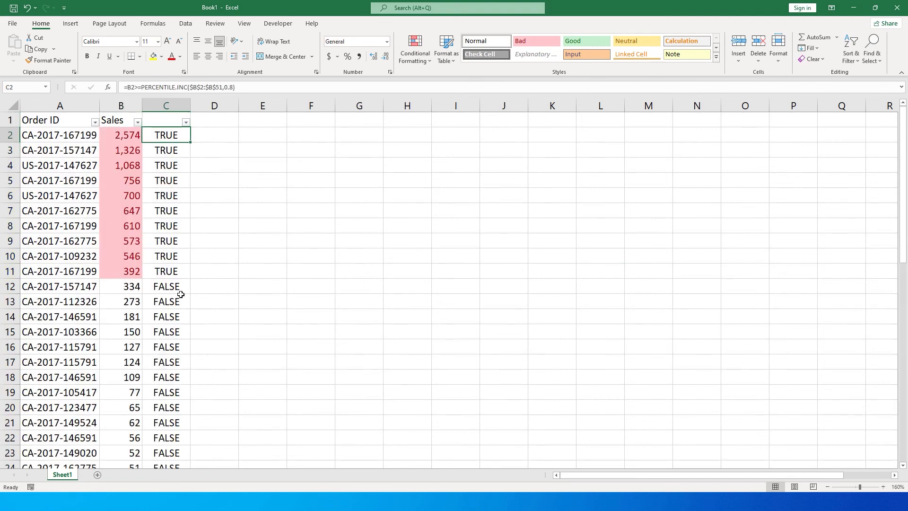
Step: Wrap the C2 formula in IF returning "Within 20%" or "Not Within 20%"
double_click(166, 134)
type("IF(")
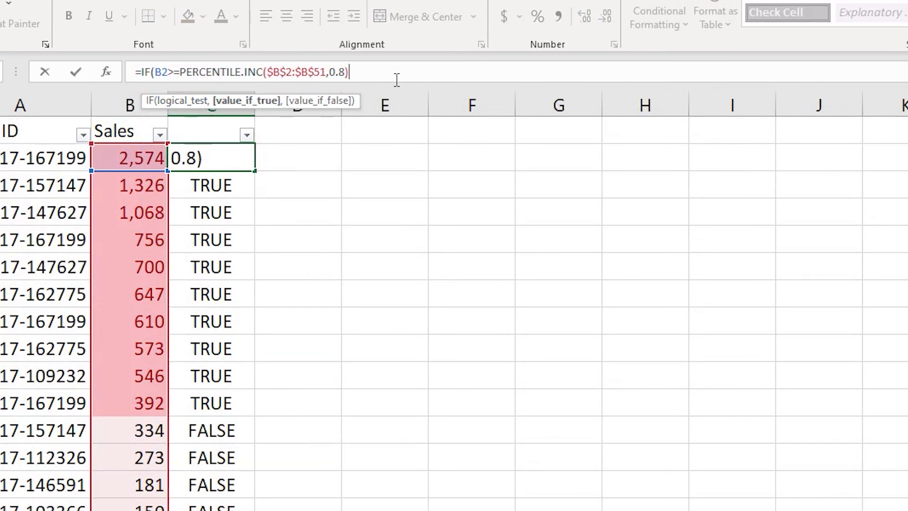
type(",\"")
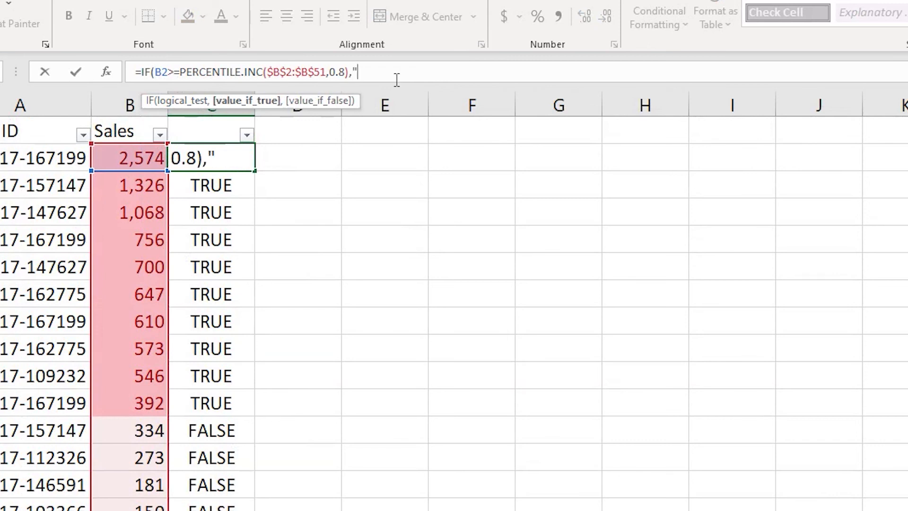
type("Within 20%")
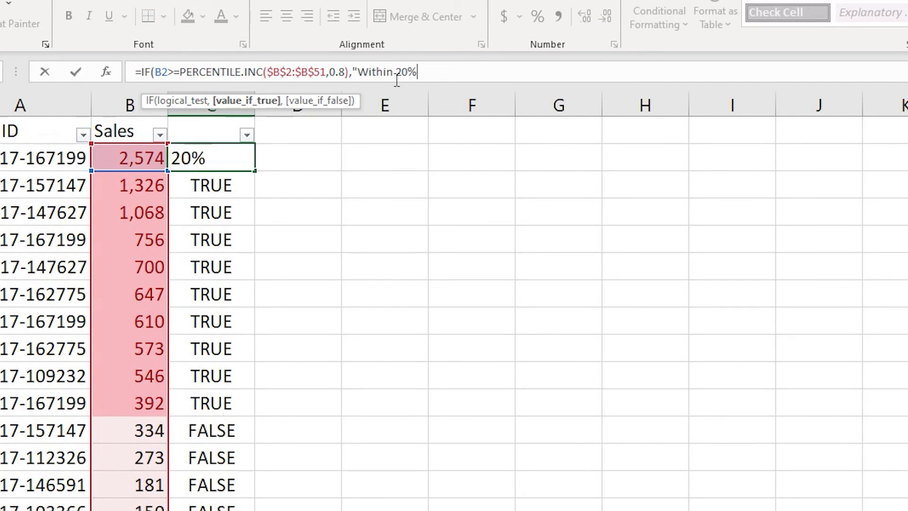
type(",\"")
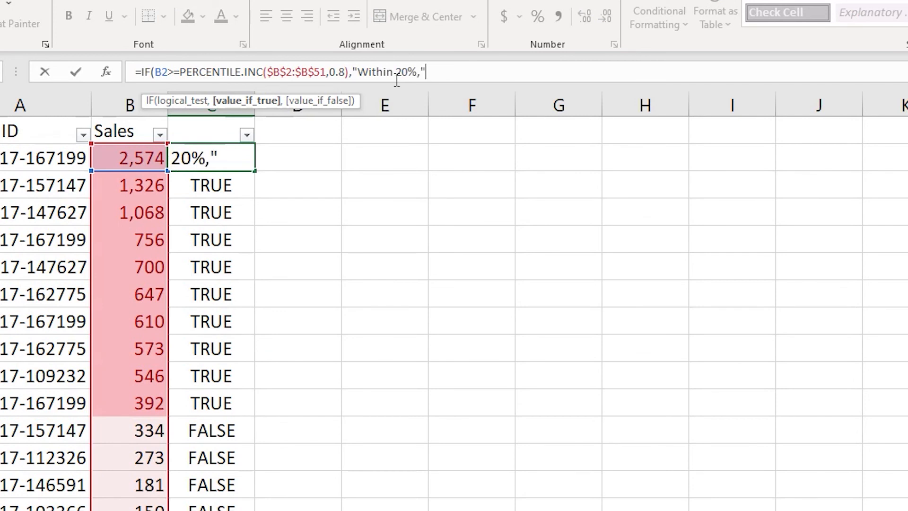
type("No")
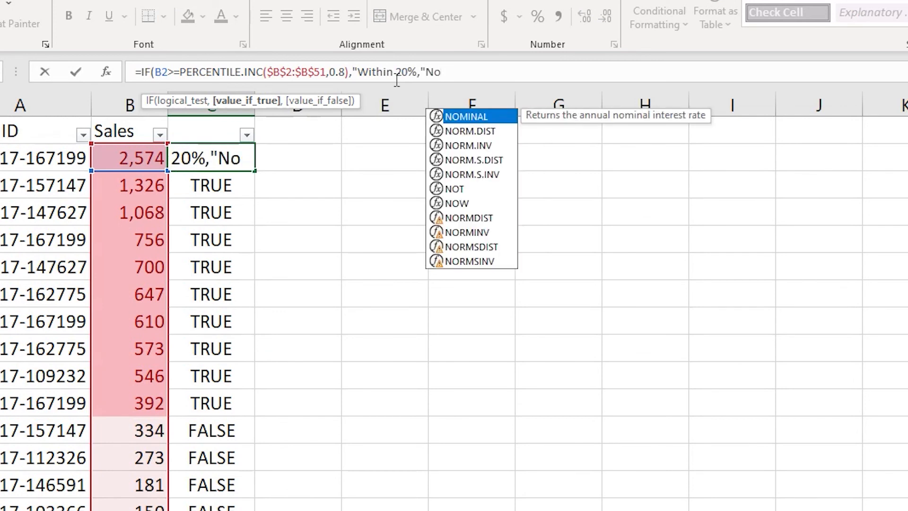
type("t Within 2")
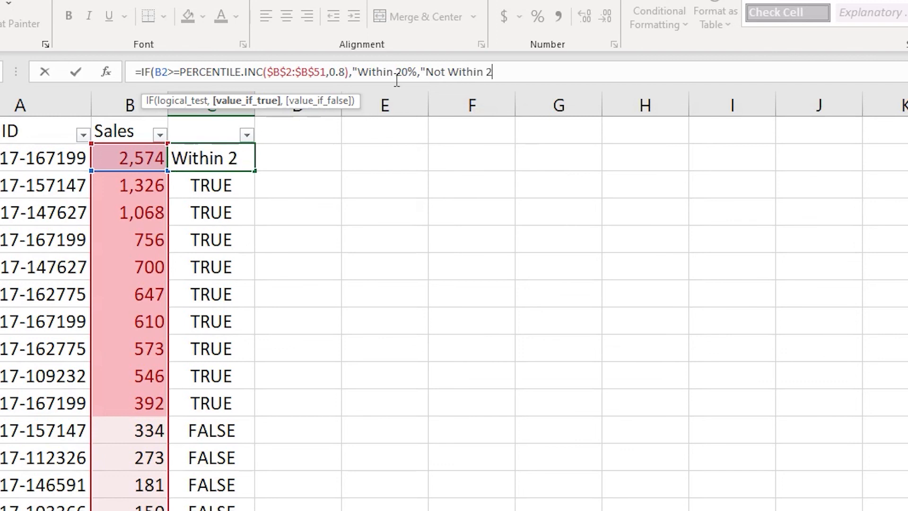
type("0%\")")
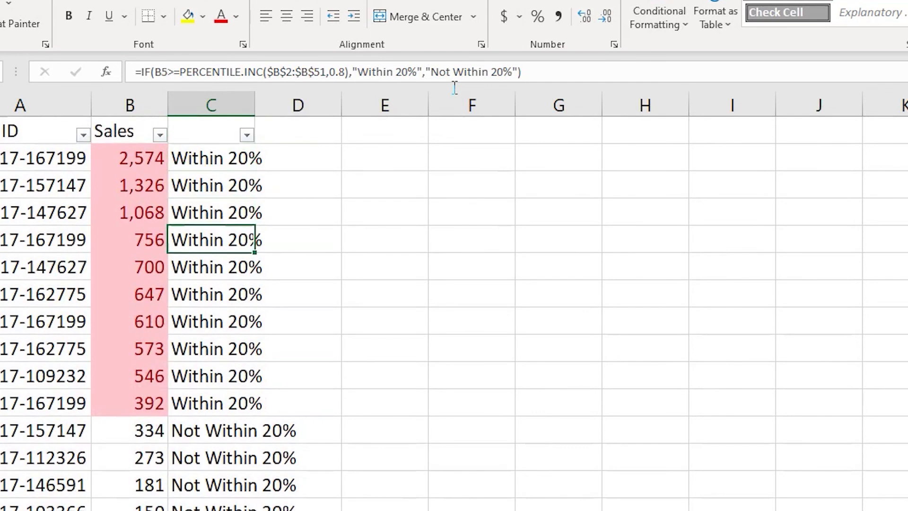
Step: AutoFit column C and filter it to show only "Within 20%" rows
left_click(238, 294)
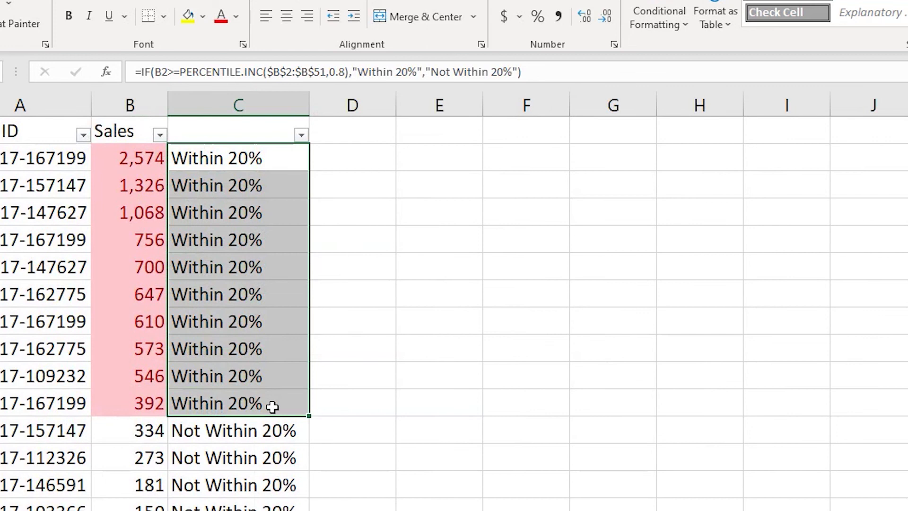
left_click(301, 135)
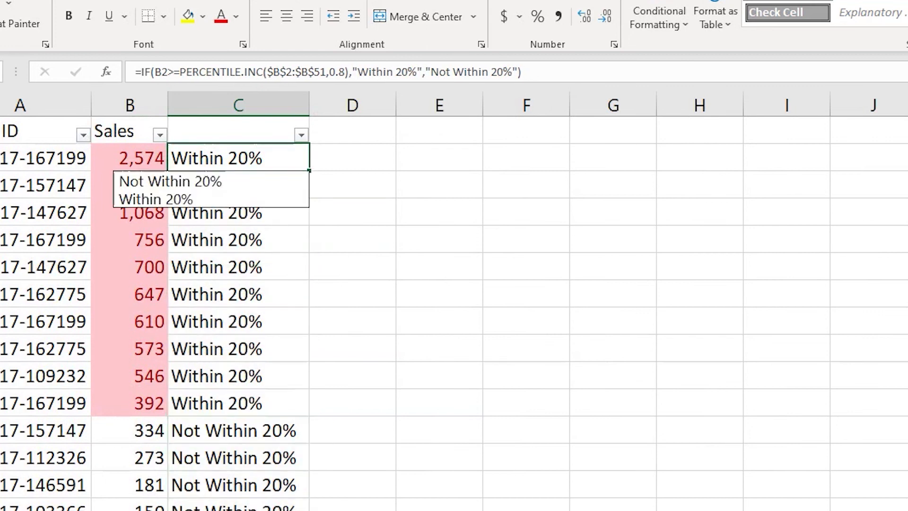
left_click(300, 135)
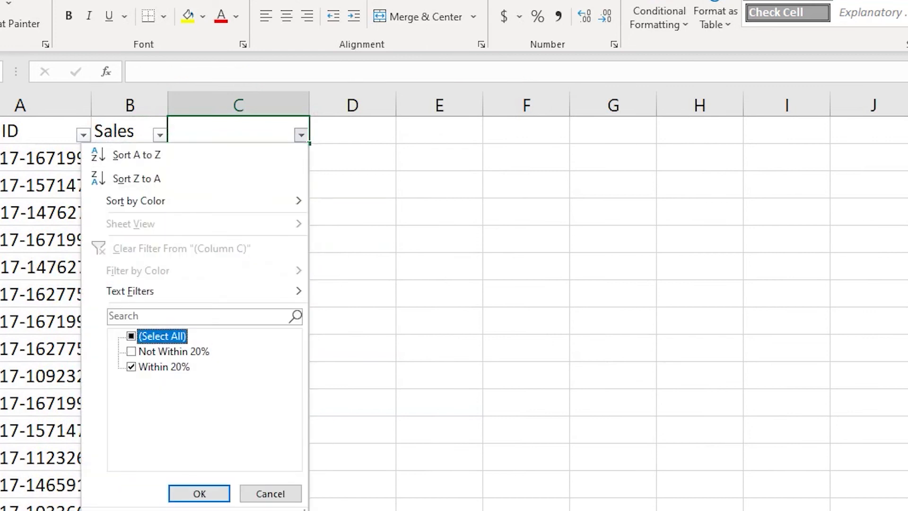
left_click(198, 493)
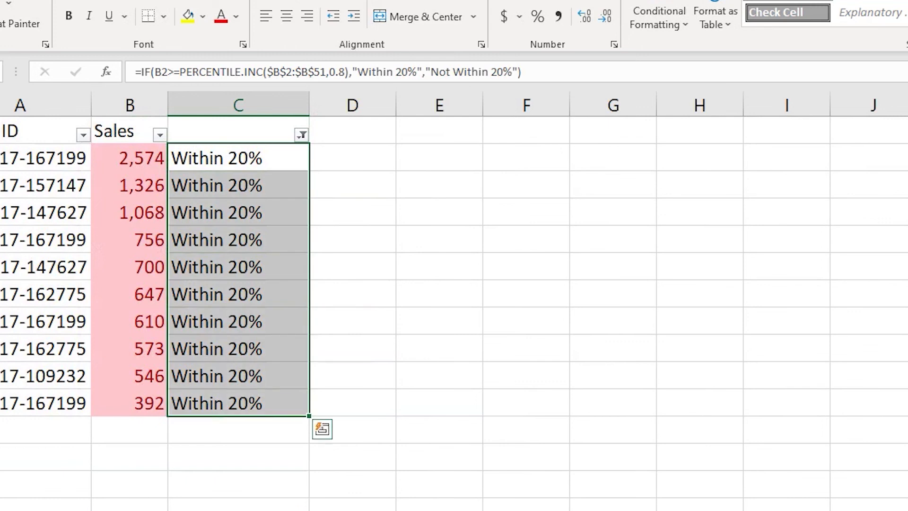
left_click(129, 158)
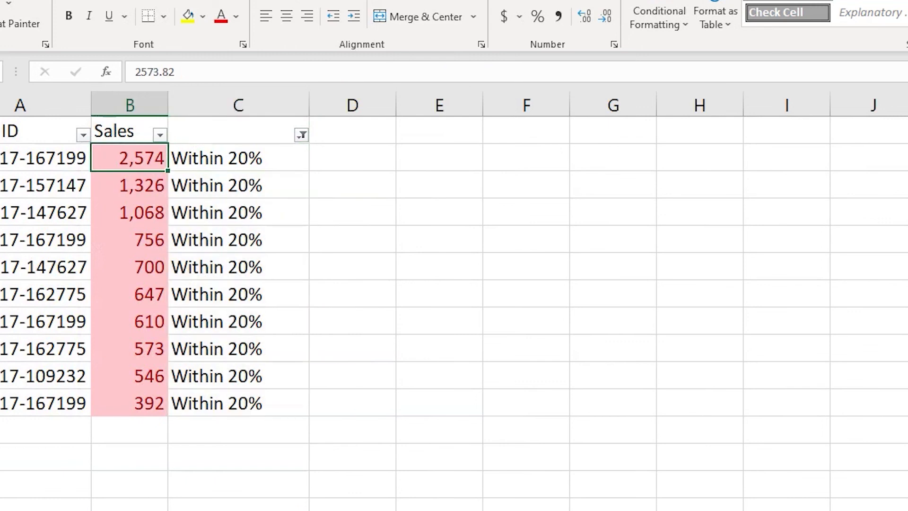